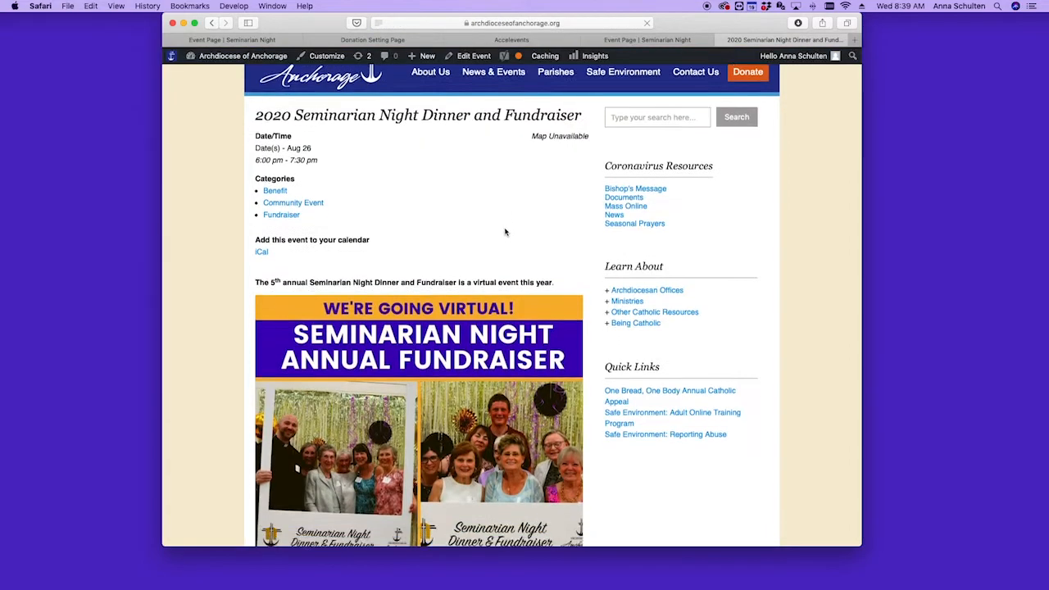
- Scroll to the registration form and tick 'I would like to purchase All-Access Virtual Pass(es)'
{"action": "scroll", "scroll_direction": "down", "scroll_amount": 3}
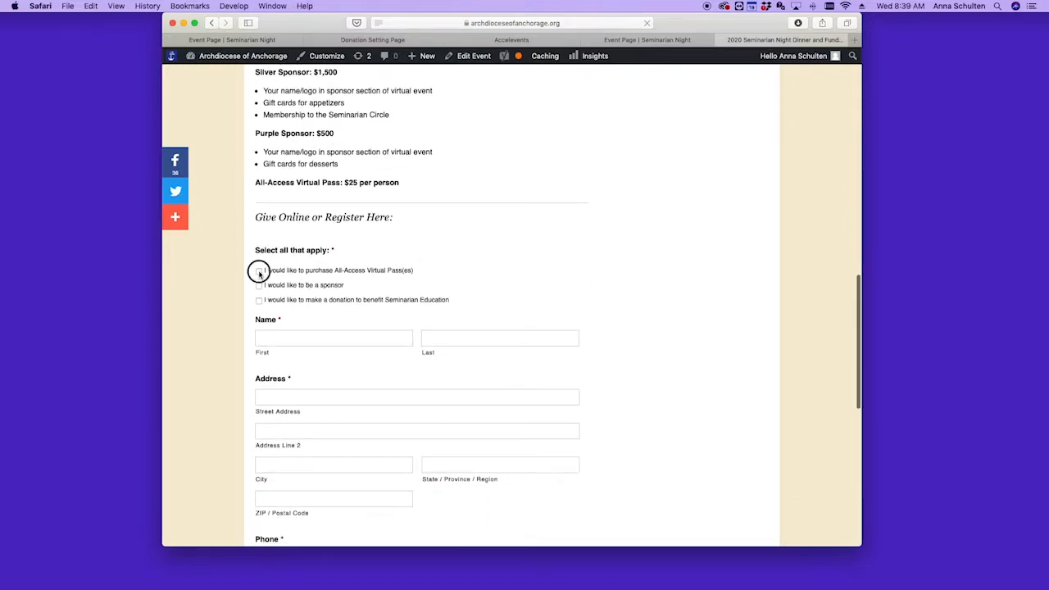
{"action": "left_click", "coordinate": [259, 270]}
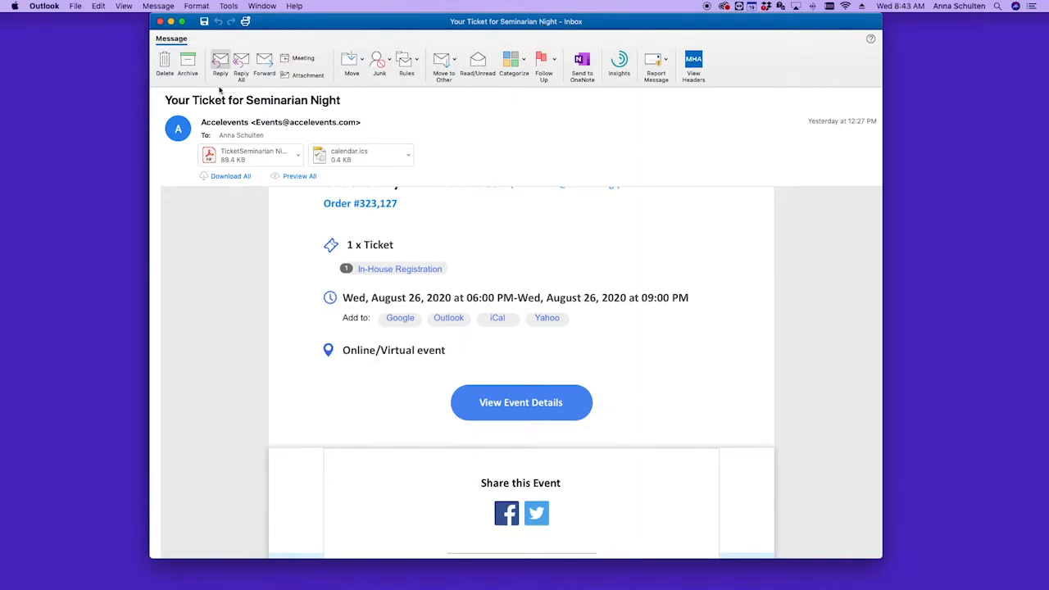
- Scroll the Seminarian Night ticket email to the order summary and go to View Event Details
{"action": "double_click", "coordinate": [280, 122]}
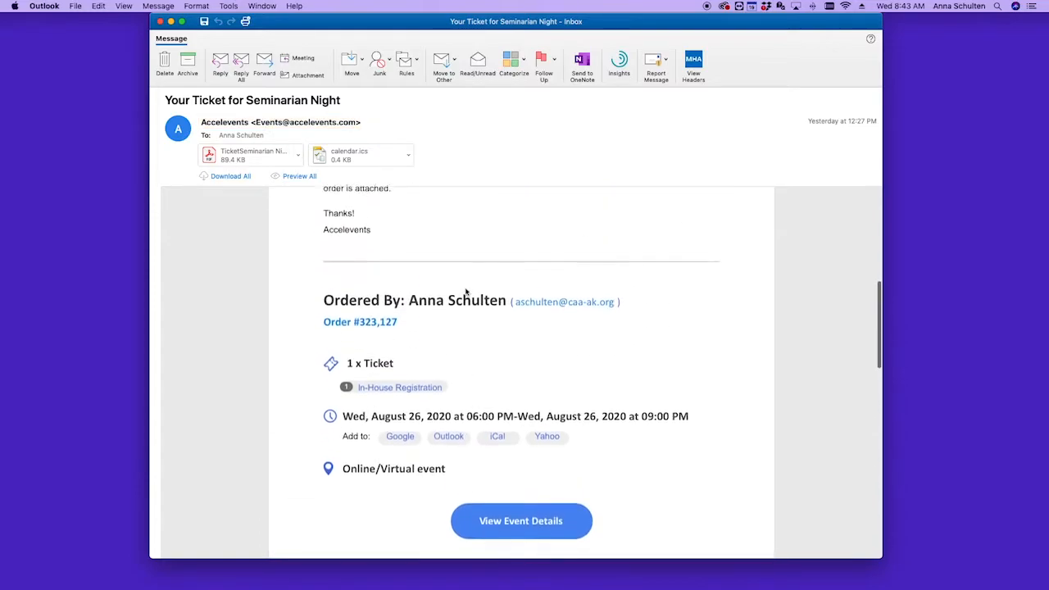
{"action": "scroll", "scroll_direction": "down", "scroll_amount": 3}
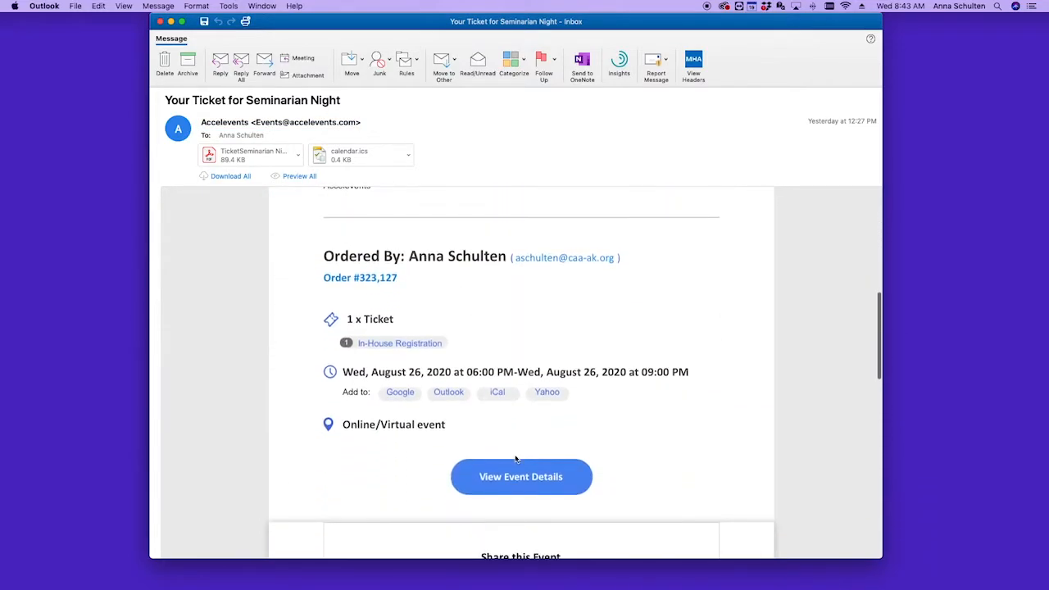
{"action": "left_click", "coordinate": [521, 476]}
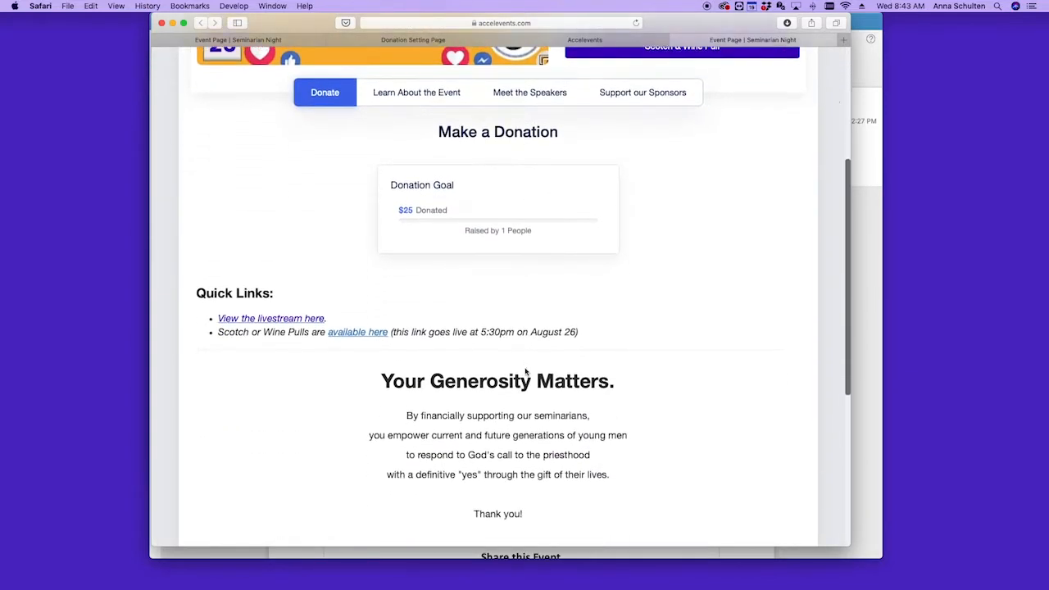
- Select the $1,000 donation amount, then follow 'View the livestream here' under Quick Links
{"action": "scroll", "scroll_direction": "down", "scroll_amount": 3}
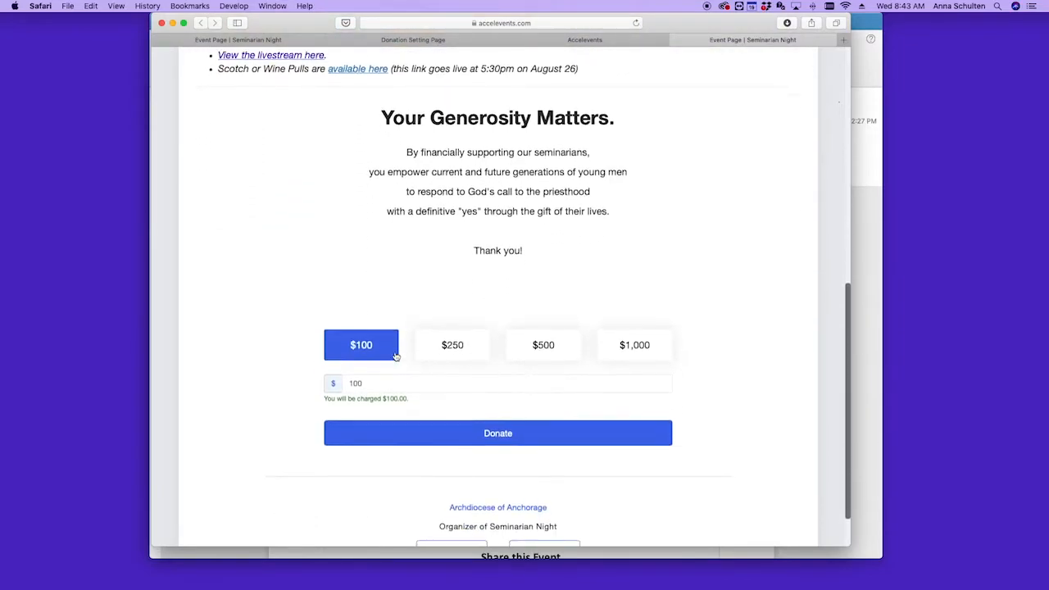
{"action": "left_click", "coordinate": [634, 345]}
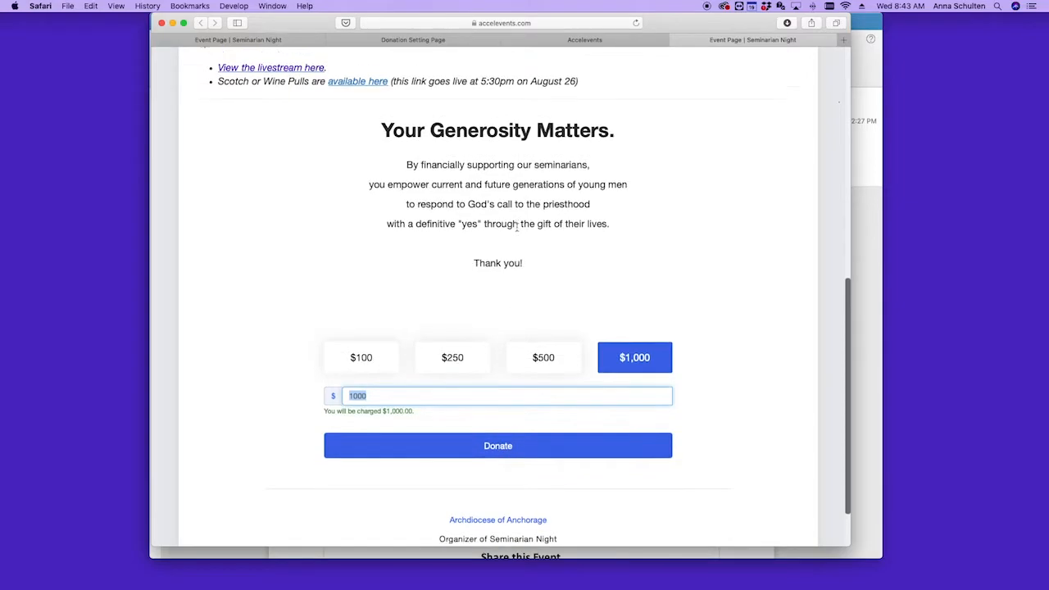
{"action": "scroll", "scroll_direction": "up", "scroll_amount": 3}
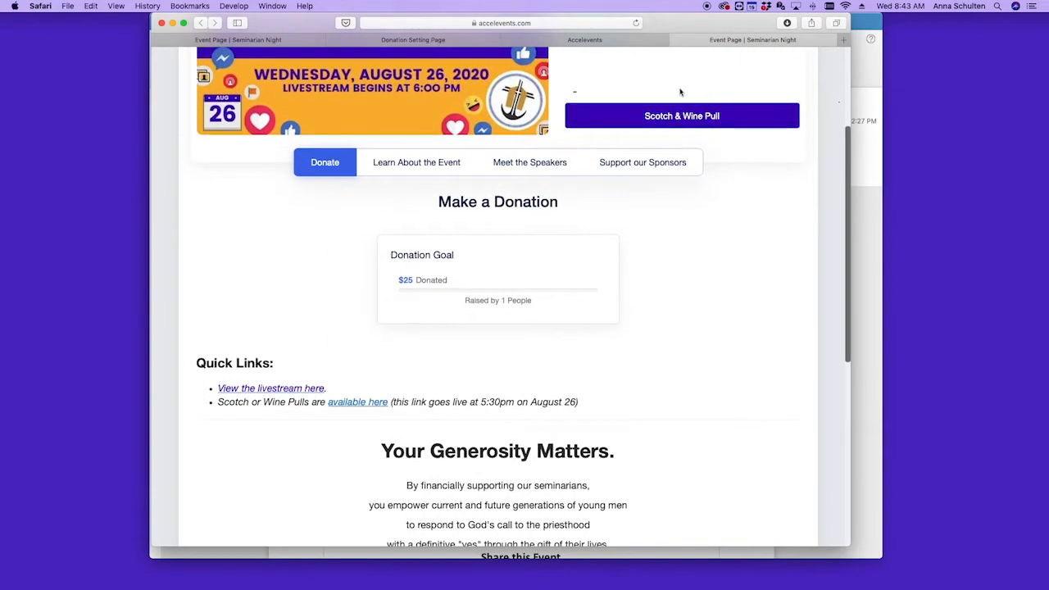
{"action": "mouse_move", "coordinate": [711, 132]}
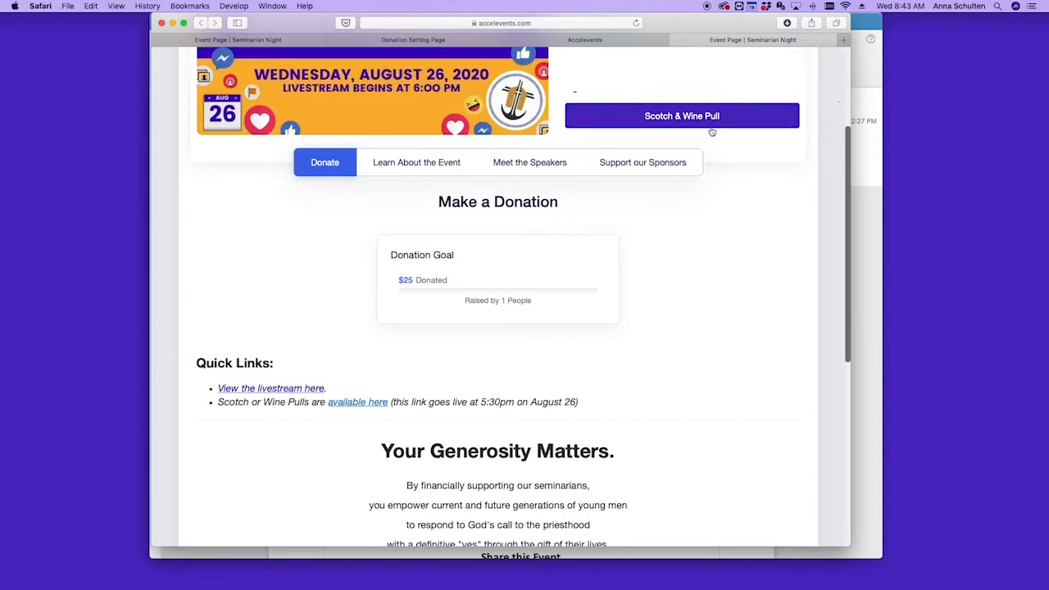
{"action": "mouse_move", "coordinate": [396, 414]}
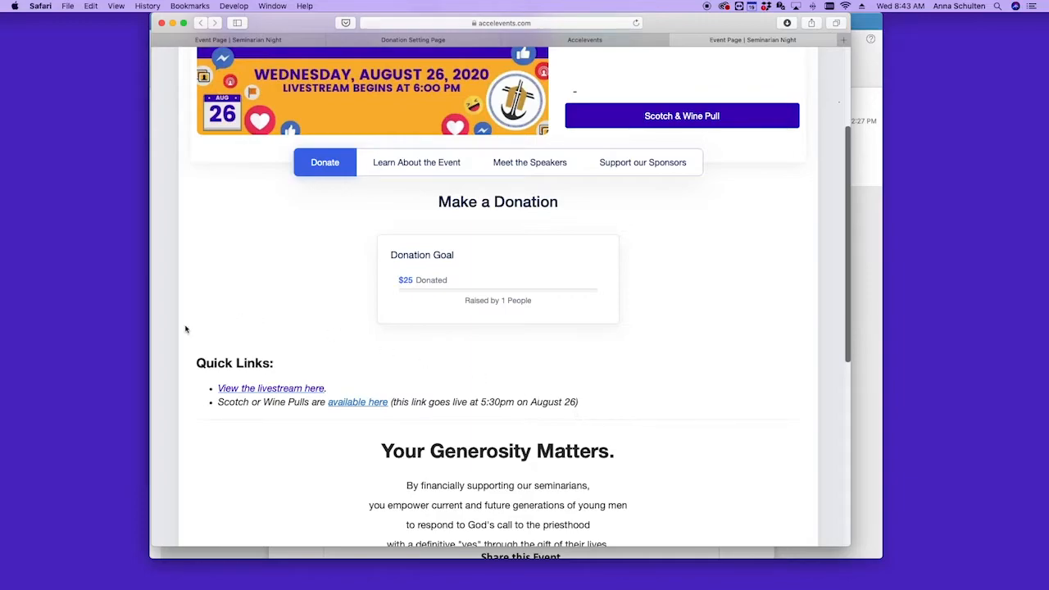
{"action": "mouse_move", "coordinate": [290, 394]}
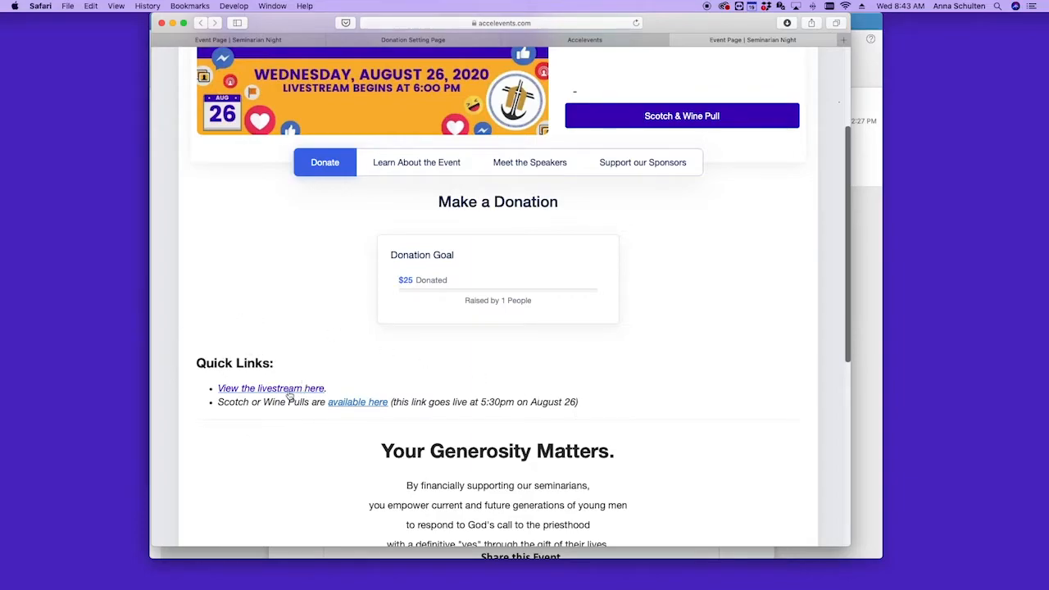
{"action": "left_click", "coordinate": [271, 388]}
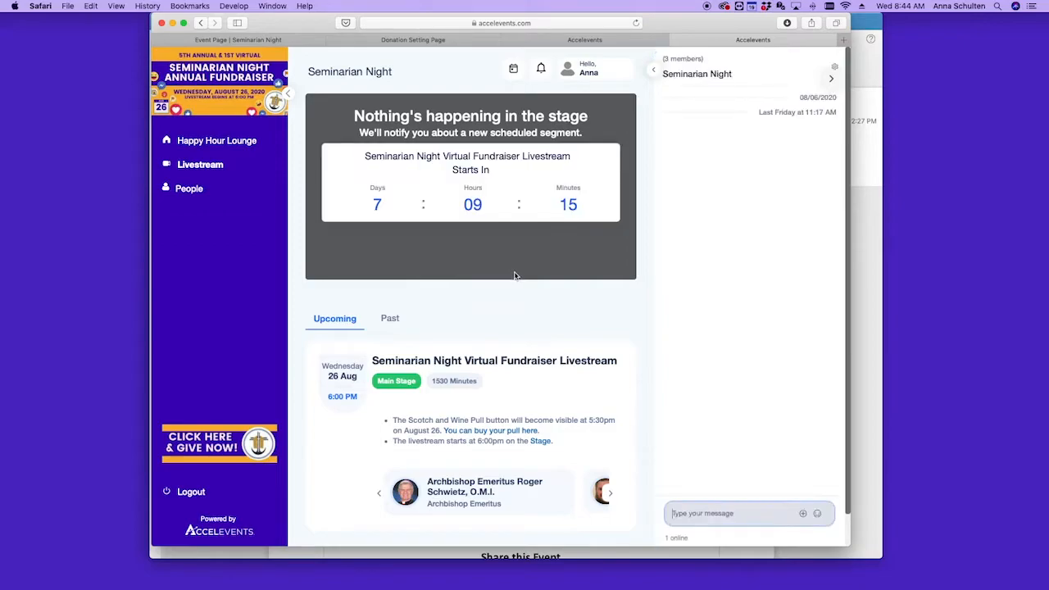
{"action": "mouse_move", "coordinate": [176, 347]}
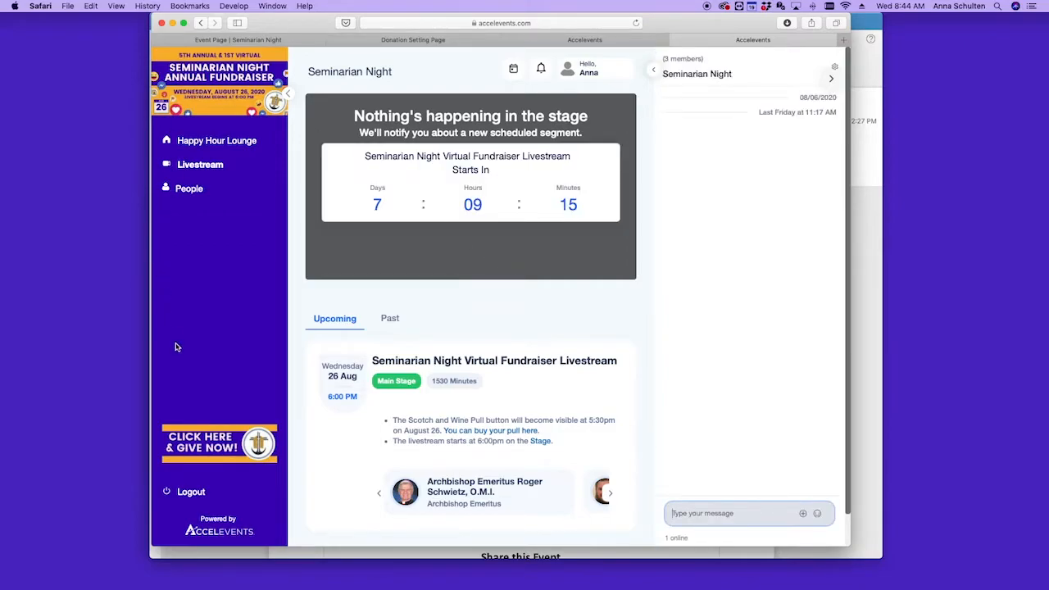
{"action": "mouse_move", "coordinate": [775, 395]}
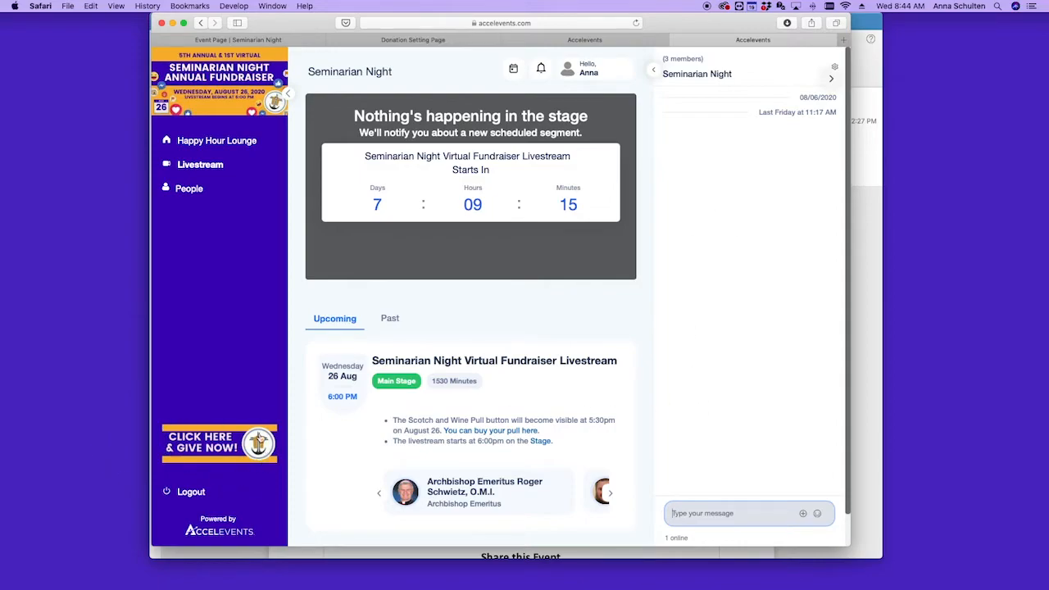
{"action": "mouse_move", "coordinate": [201, 184]}
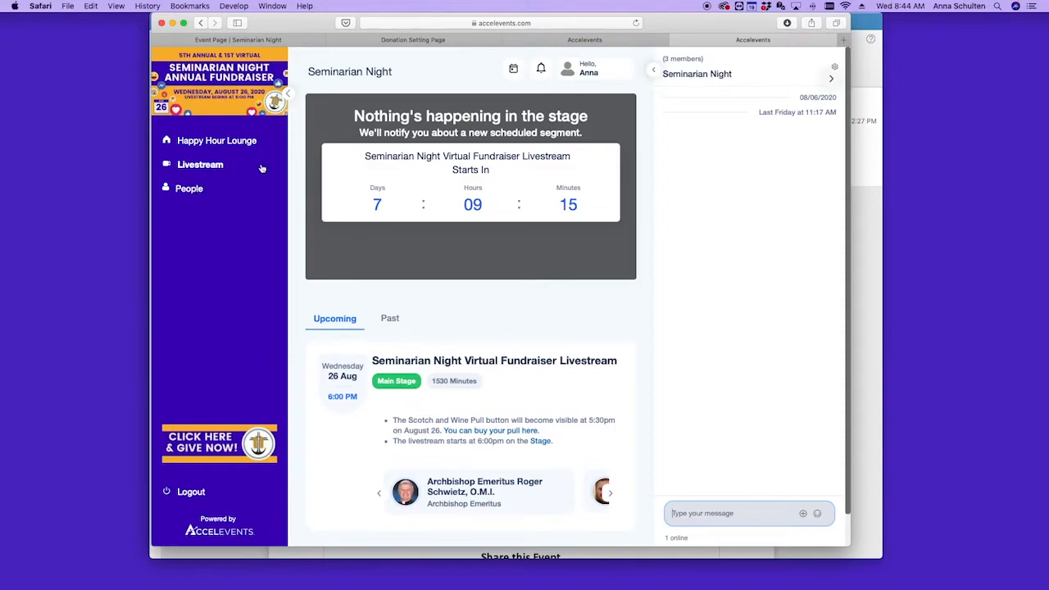
{"action": "mouse_move", "coordinate": [557, 309]}
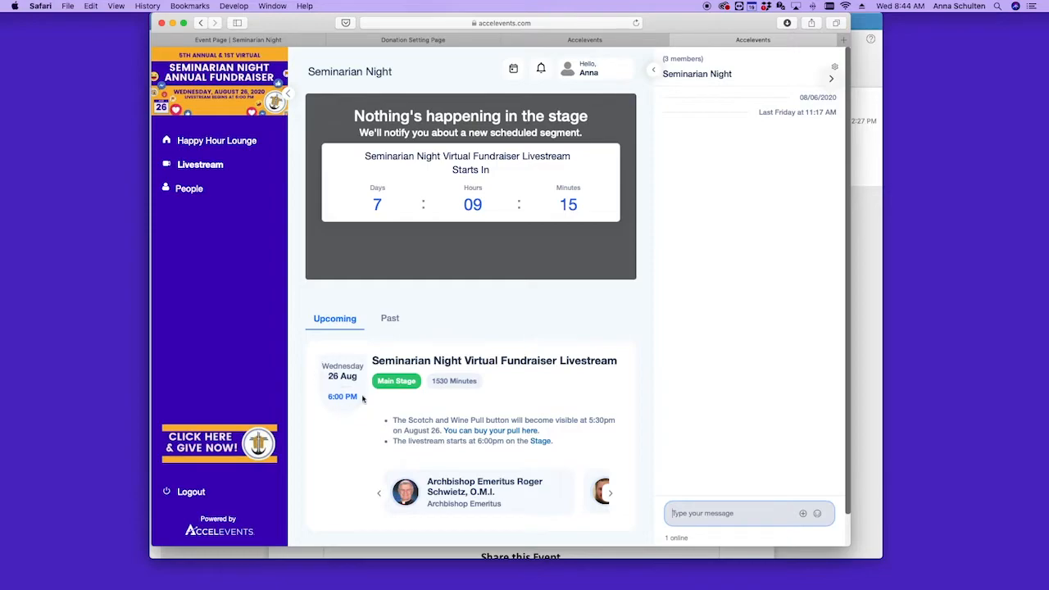
{"action": "mouse_move", "coordinate": [368, 366]}
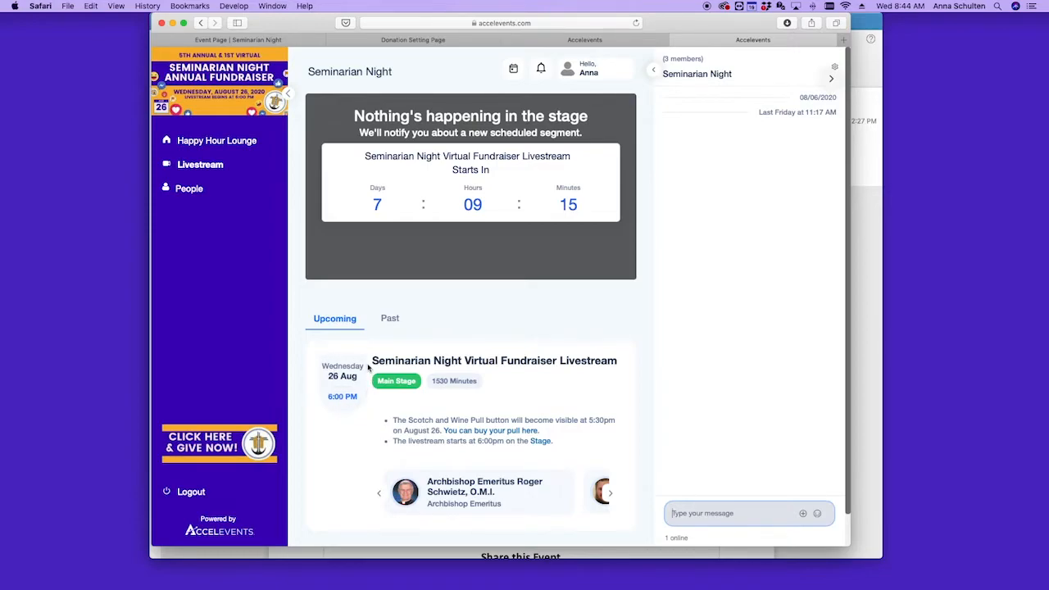
{"action": "mouse_move", "coordinate": [238, 421]}
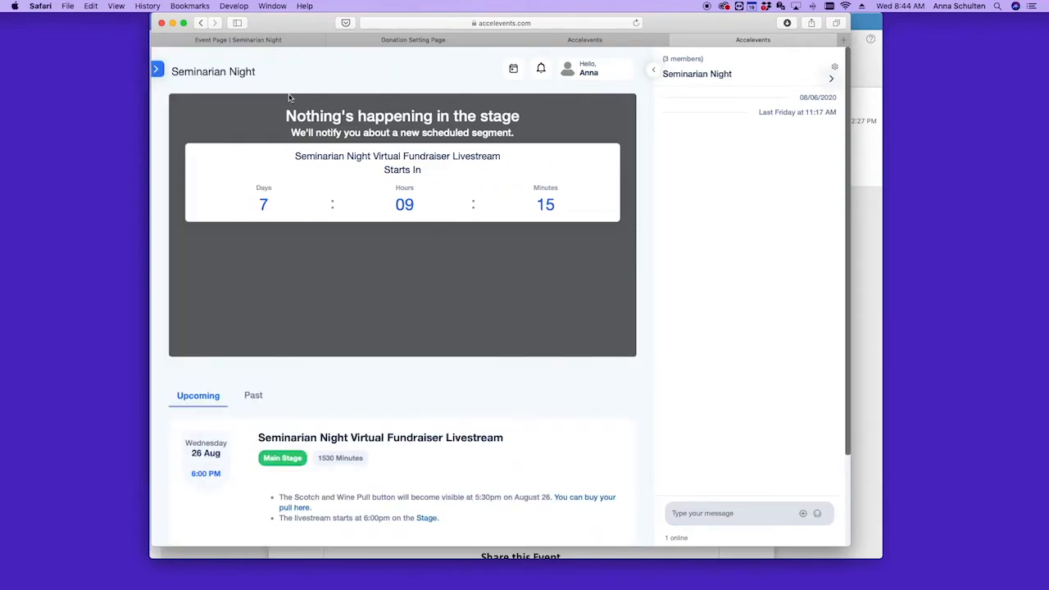
{"action": "left_click", "coordinate": [156, 69]}
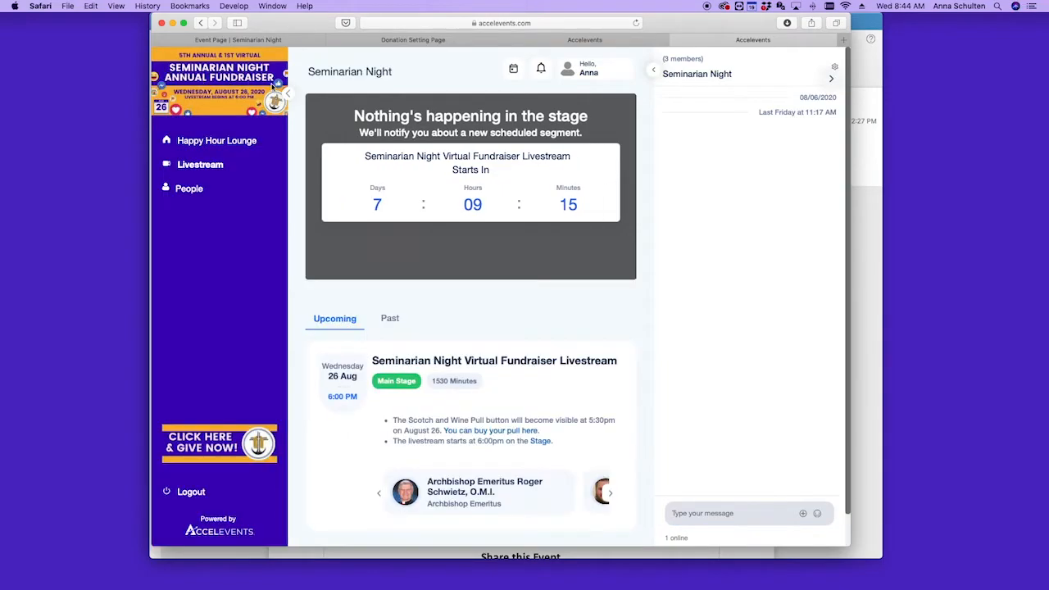
{"action": "left_click", "coordinate": [156, 69]}
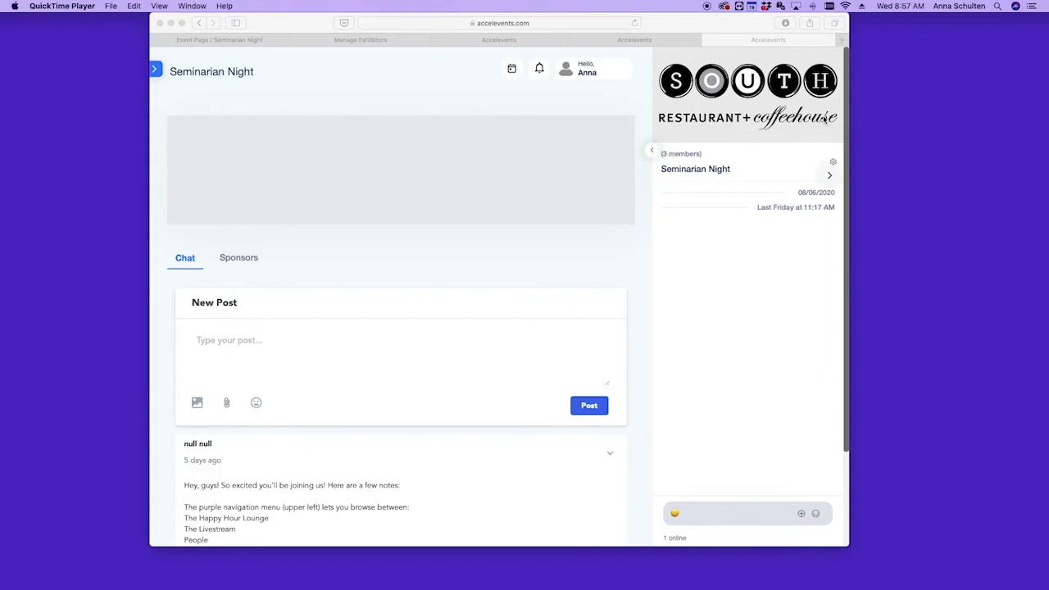
{"action": "mouse_move", "coordinate": [651, 302]}
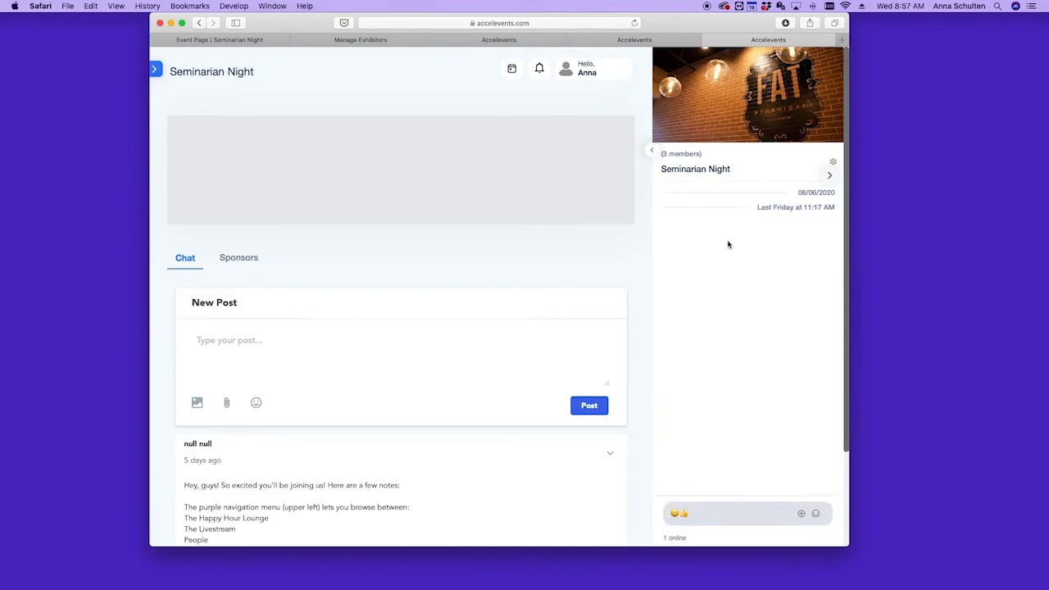
{"action": "mouse_move", "coordinate": [793, 114]}
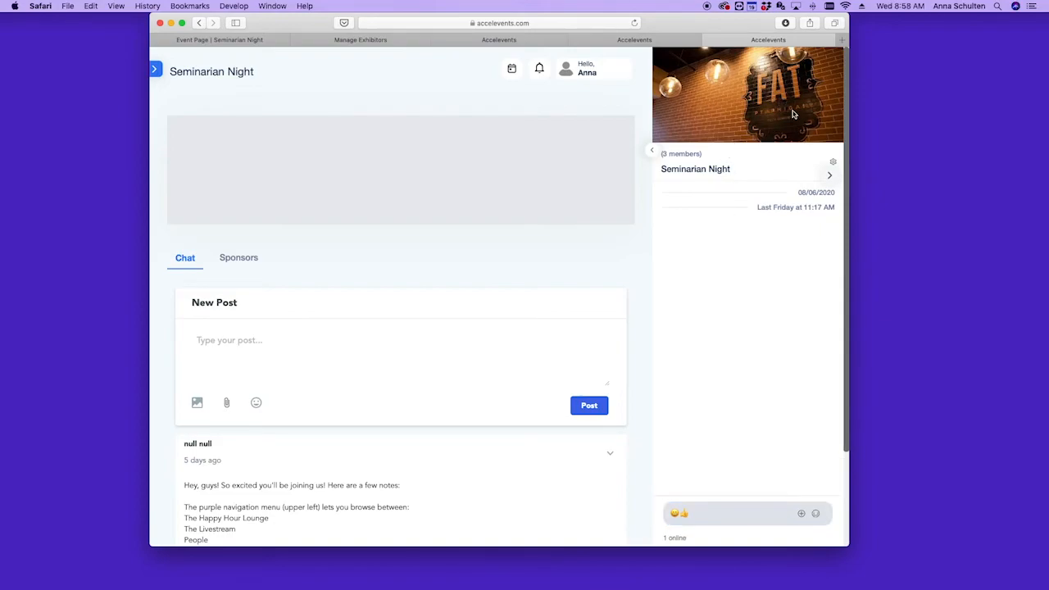
- Collapse the Seminarian Night chat panel, reopen it, then collapse it again
{"action": "left_click", "coordinate": [835, 69]}
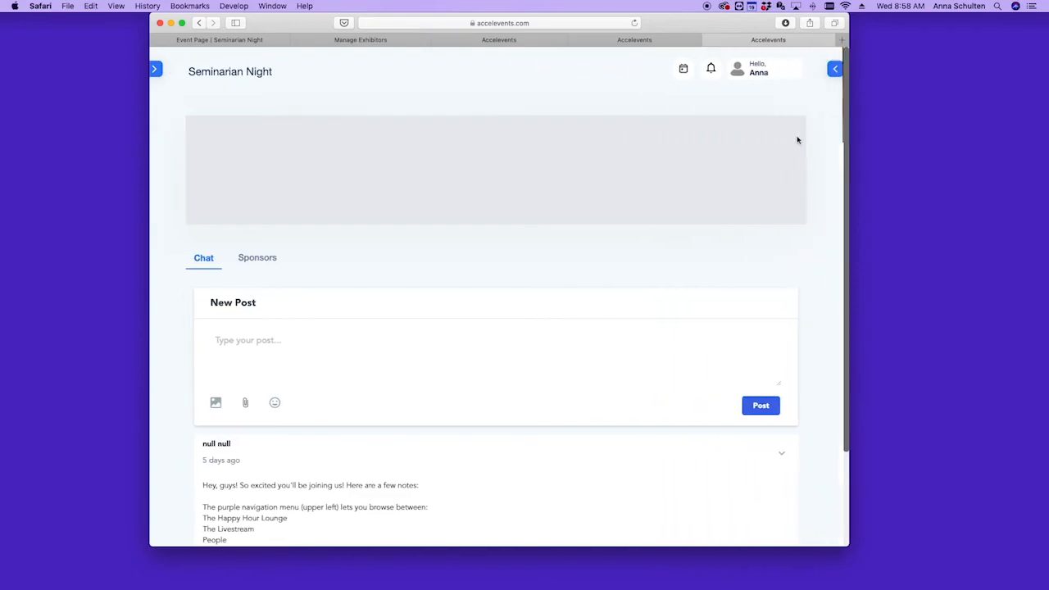
{"action": "left_click", "coordinate": [835, 69]}
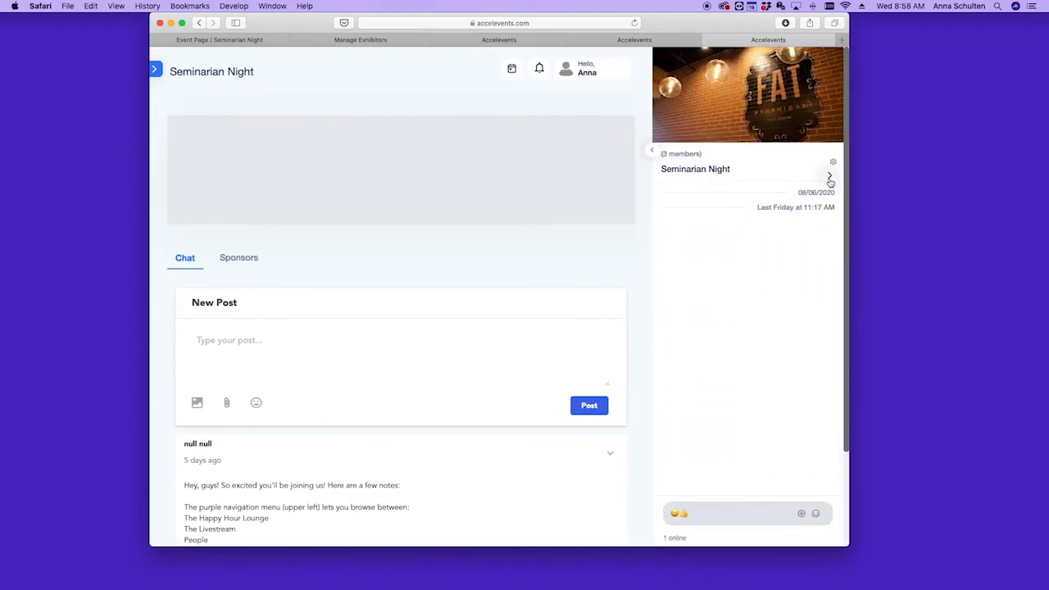
{"action": "left_click", "coordinate": [834, 69]}
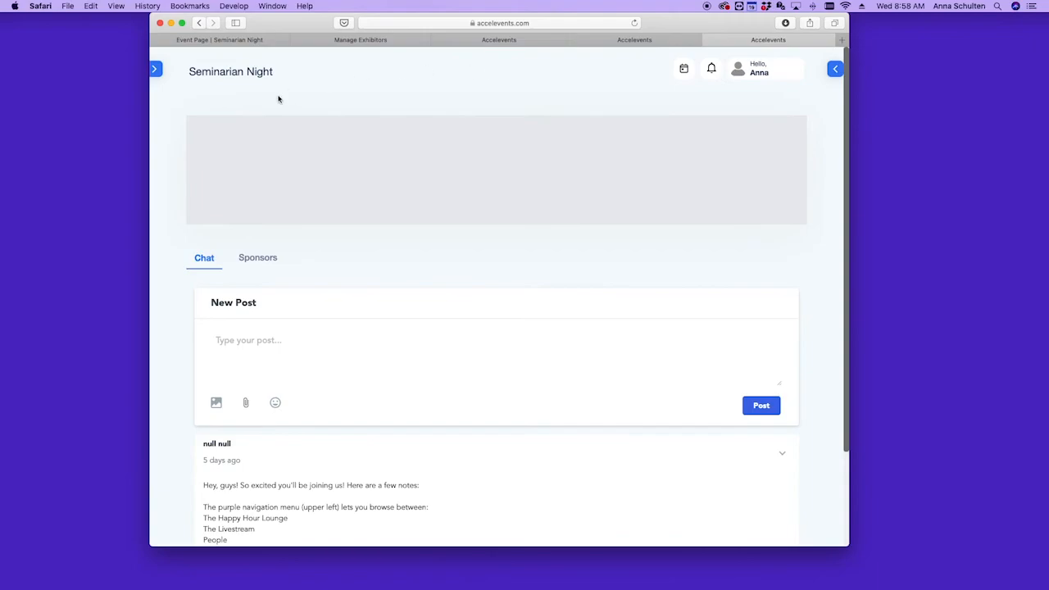